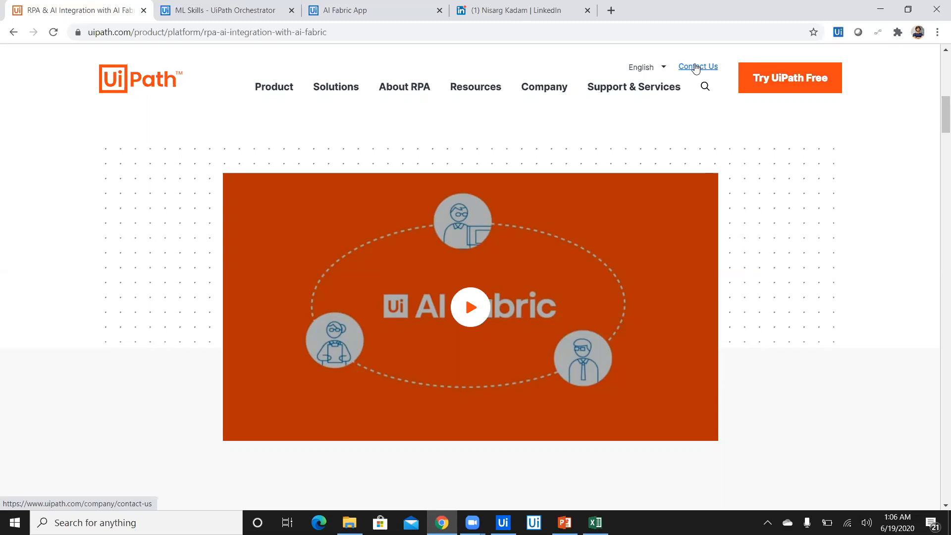
mouse_move(364, 37)
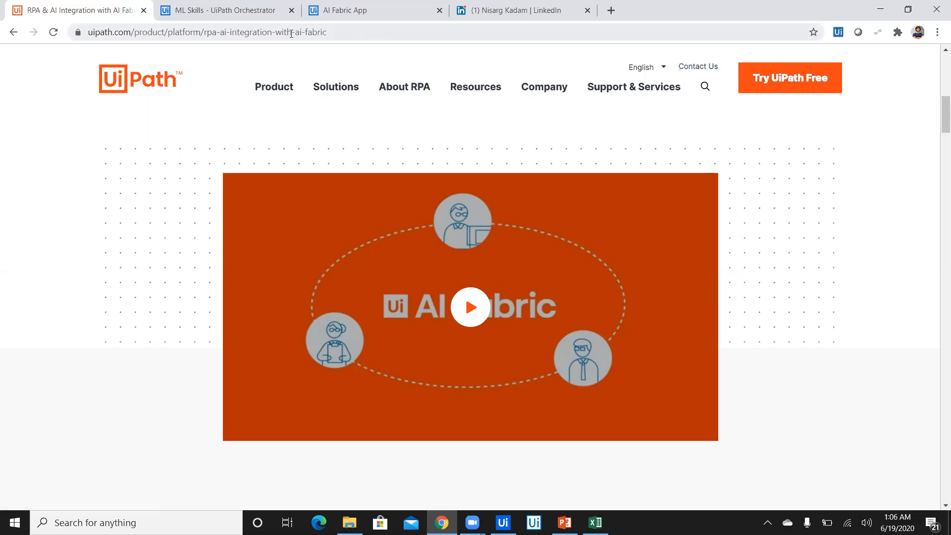
Review the phone reviews in the Sentiment_DataSet workbook from A2 down to A21
left_click(225, 10)
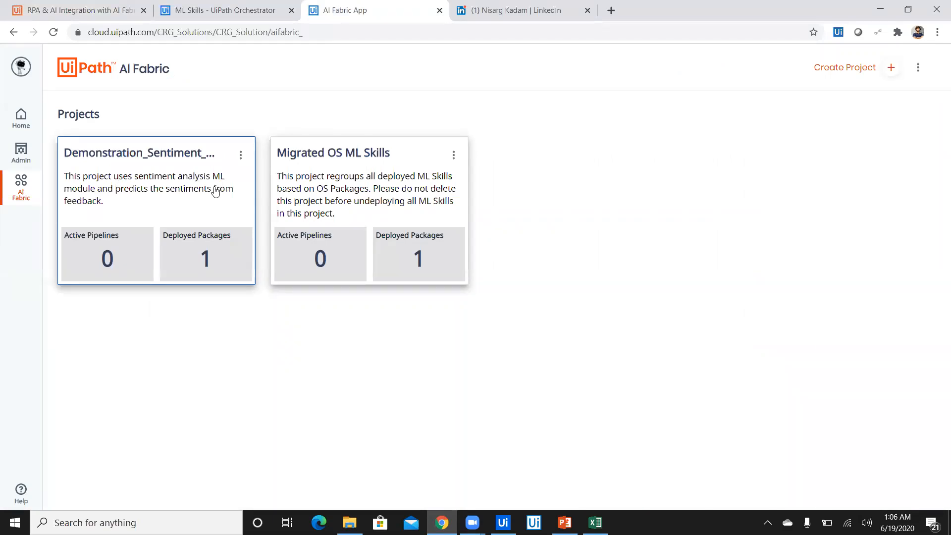
mouse_move(391, 186)
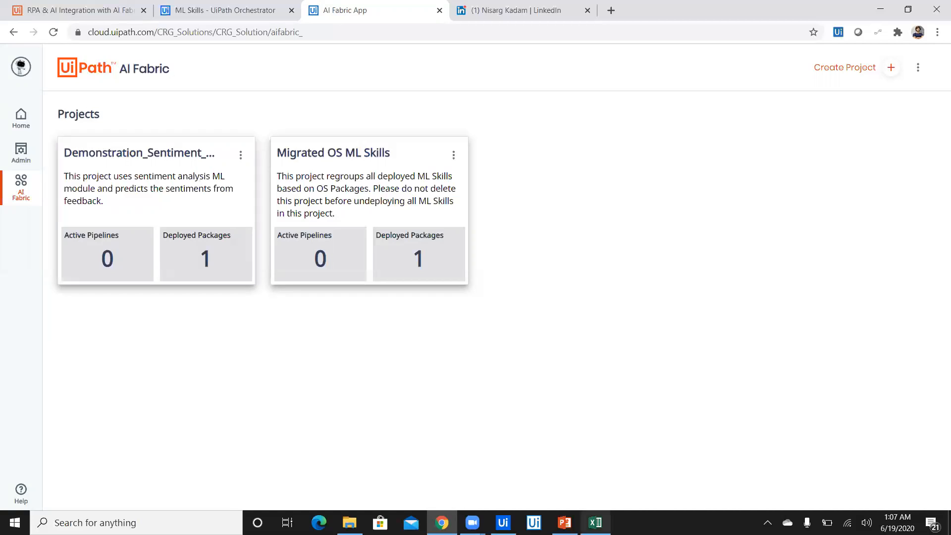
left_click(593, 522)
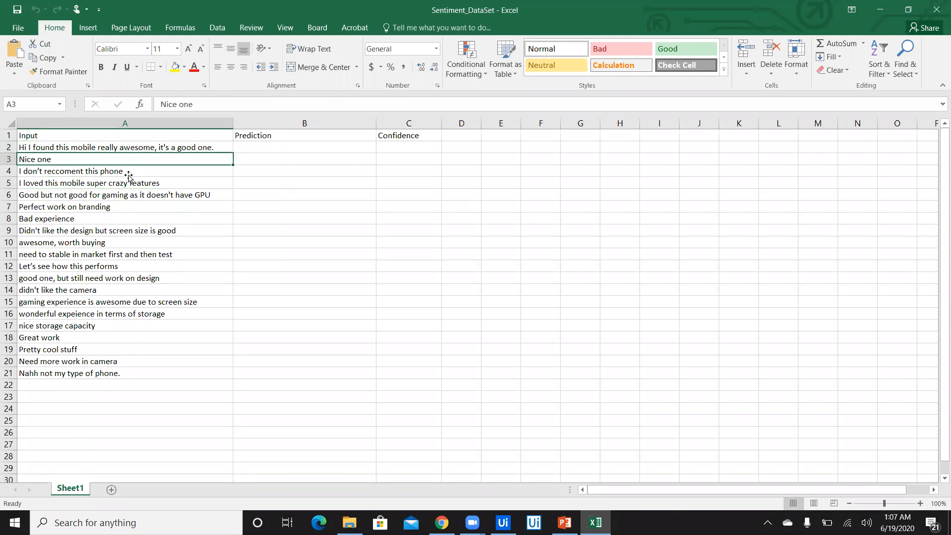
left_click(125, 206)
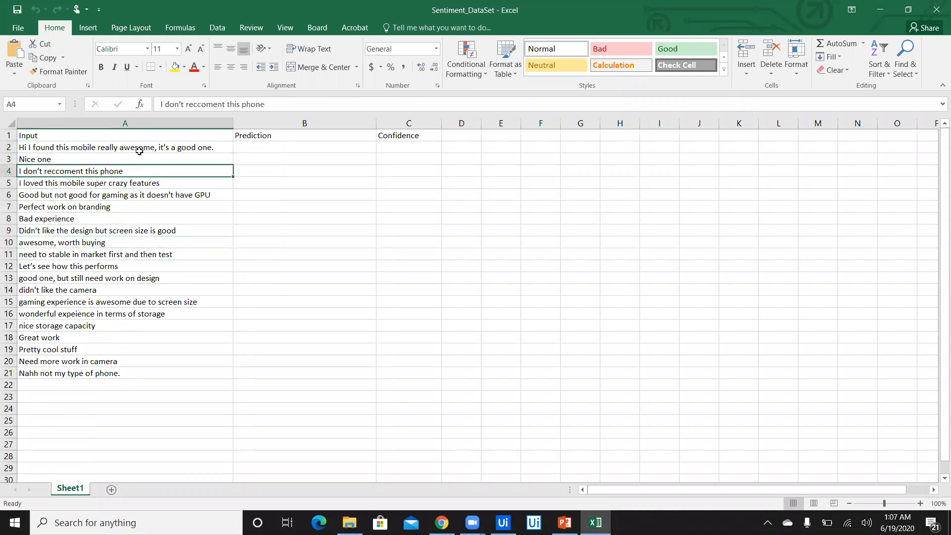
left_click(125, 147)
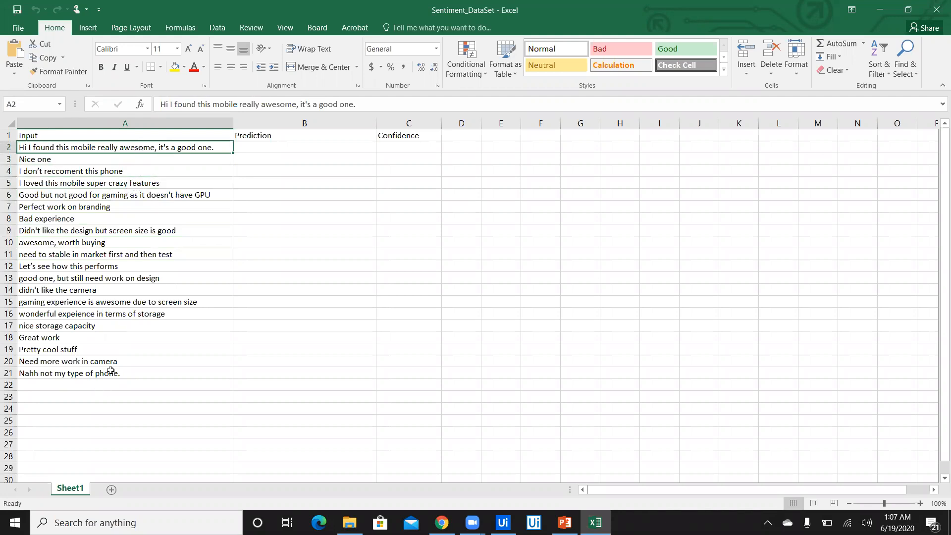
left_click(69, 373)
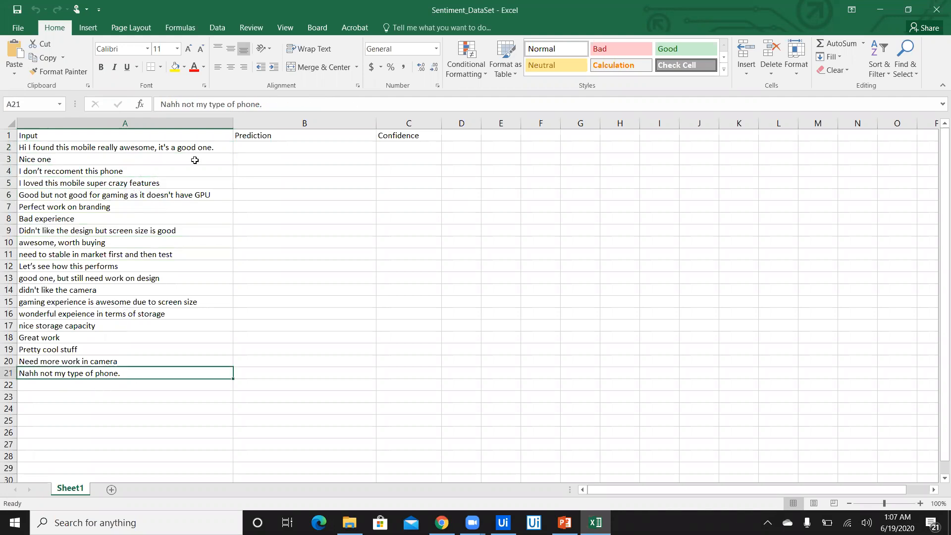
left_click(125, 148)
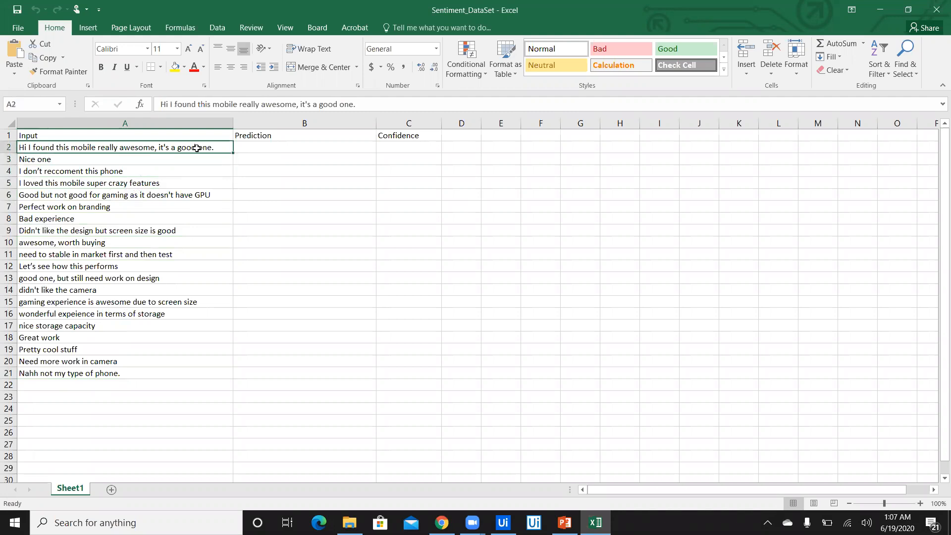
mouse_move(450, 374)
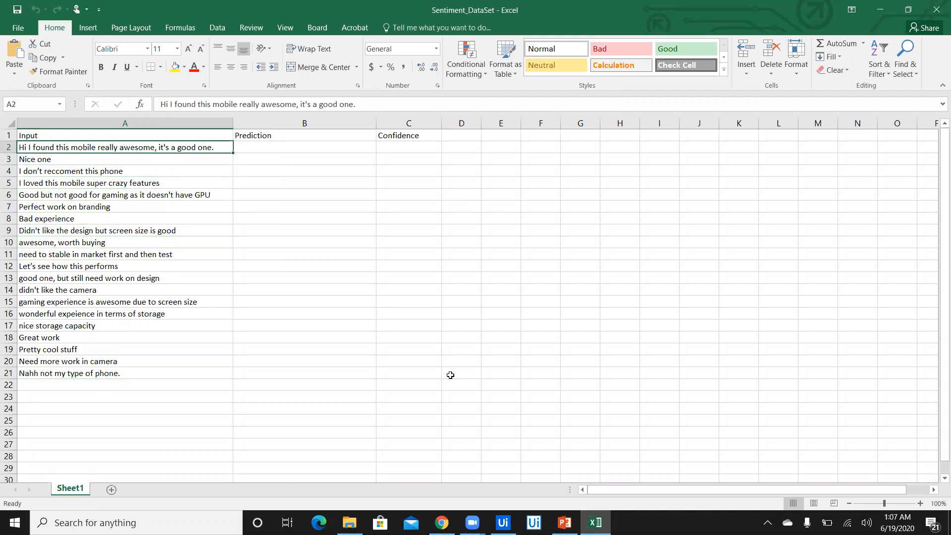
mouse_move(502, 522)
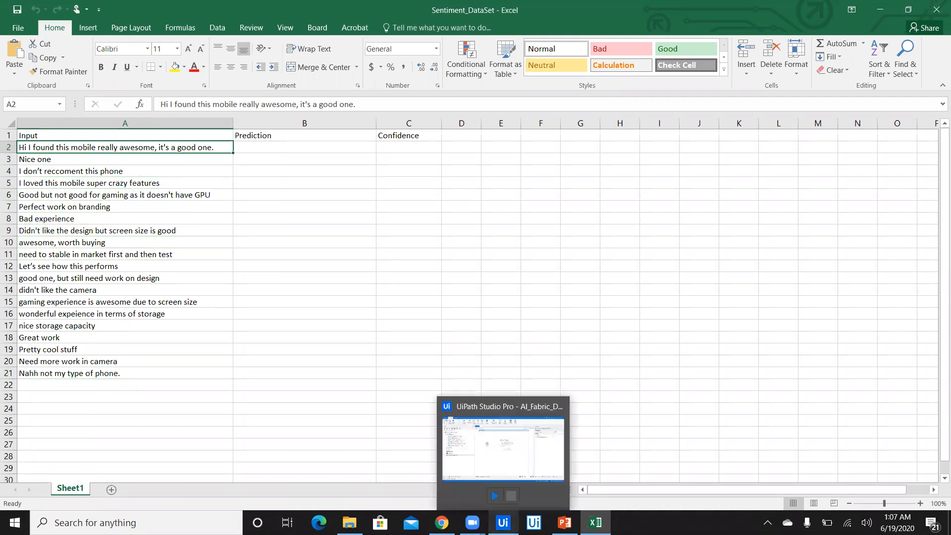
mouse_move(261, 196)
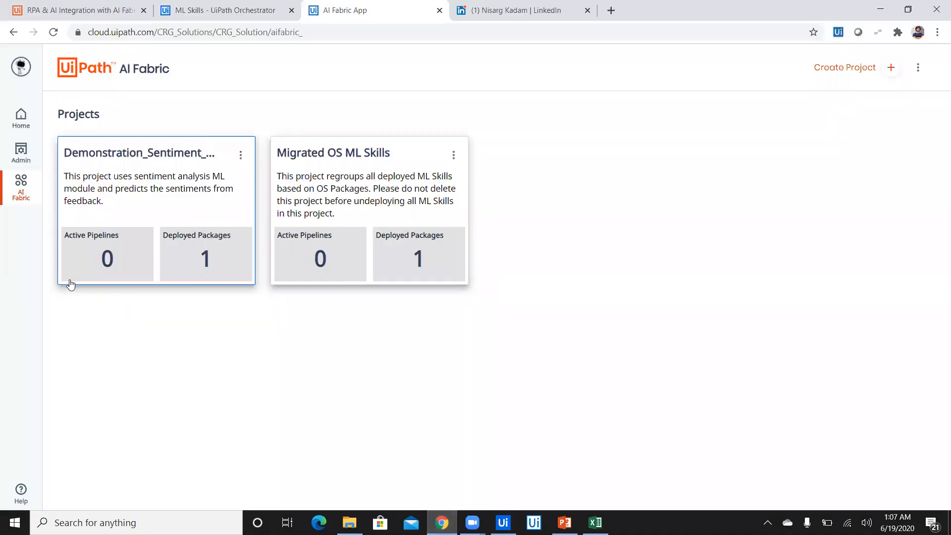
mouse_move(150, 185)
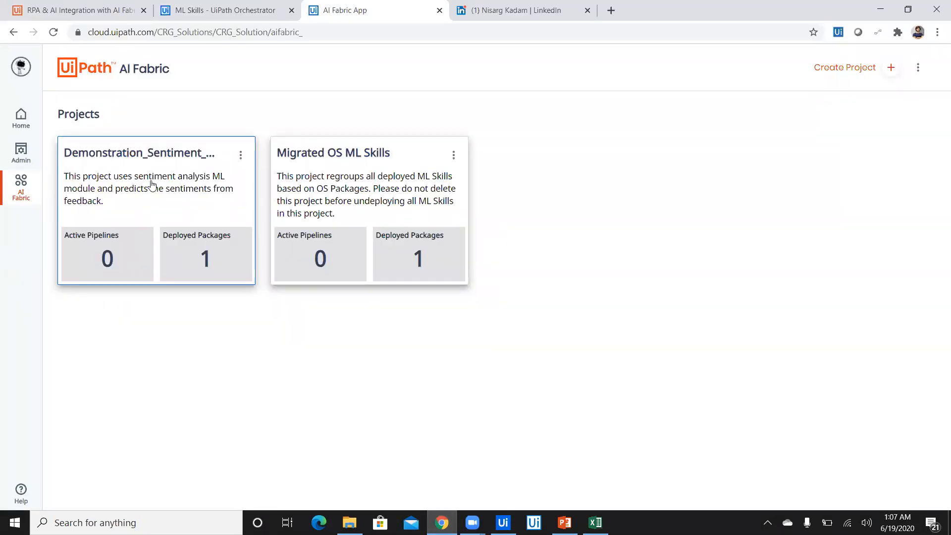
Close the workbook at empty Confidence cell C2, view the ML Skills list, and return to the project
left_click(218, 10)
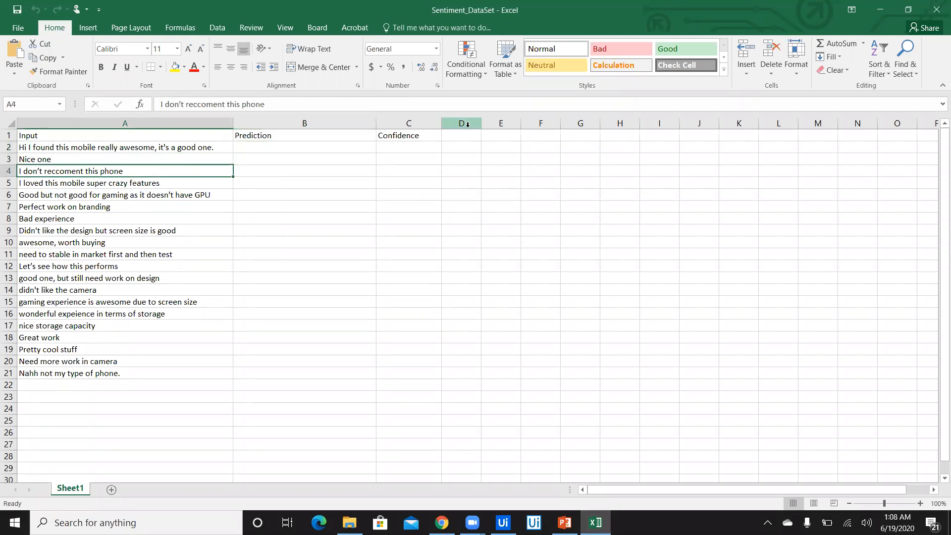
left_click(408, 146)
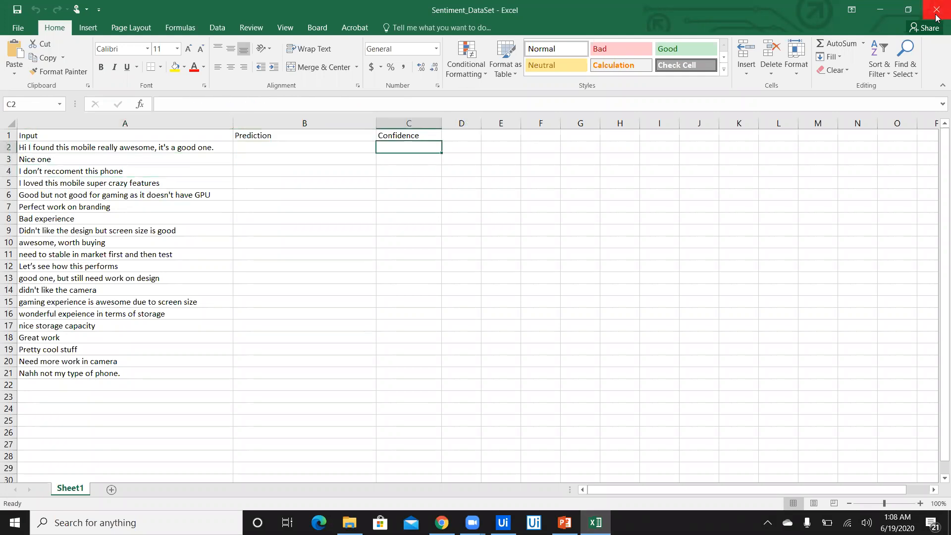
left_click(442, 522)
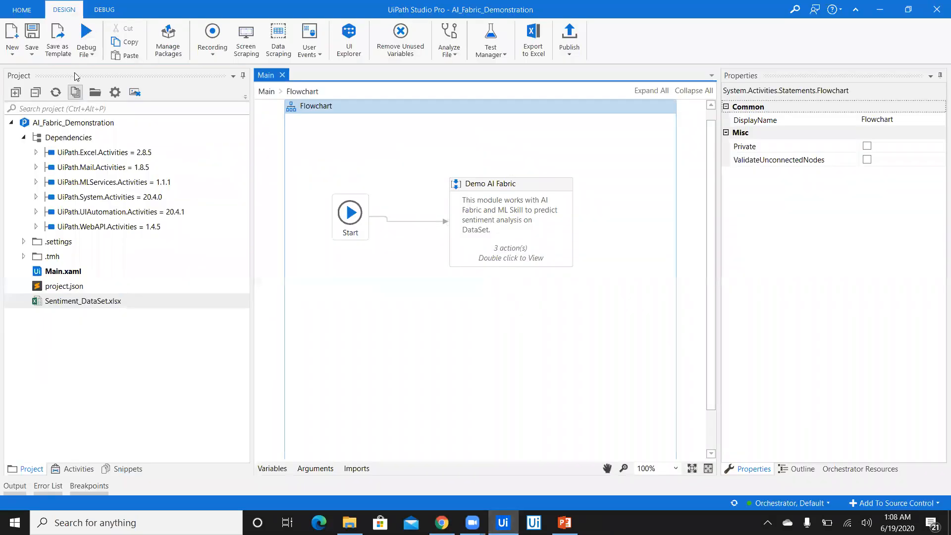
left_click(87, 40)
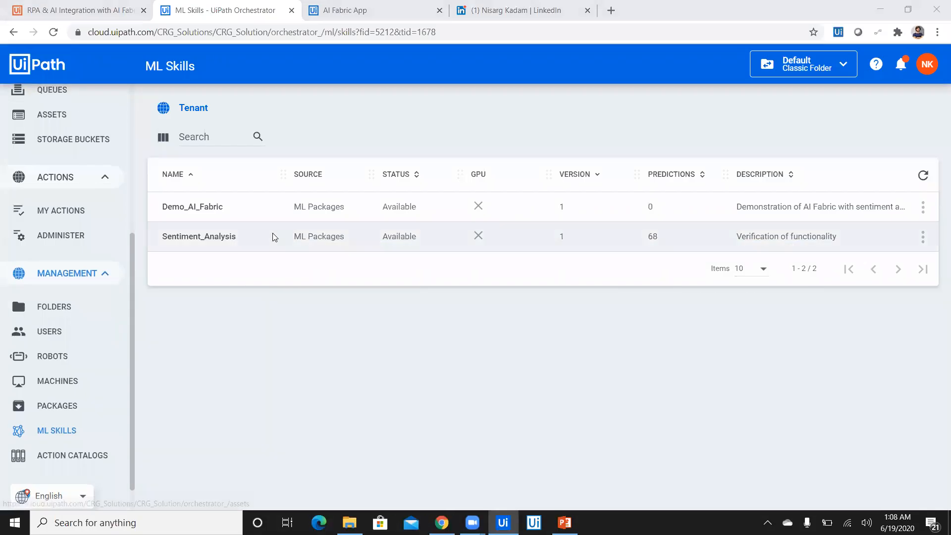
left_click(363, 9)
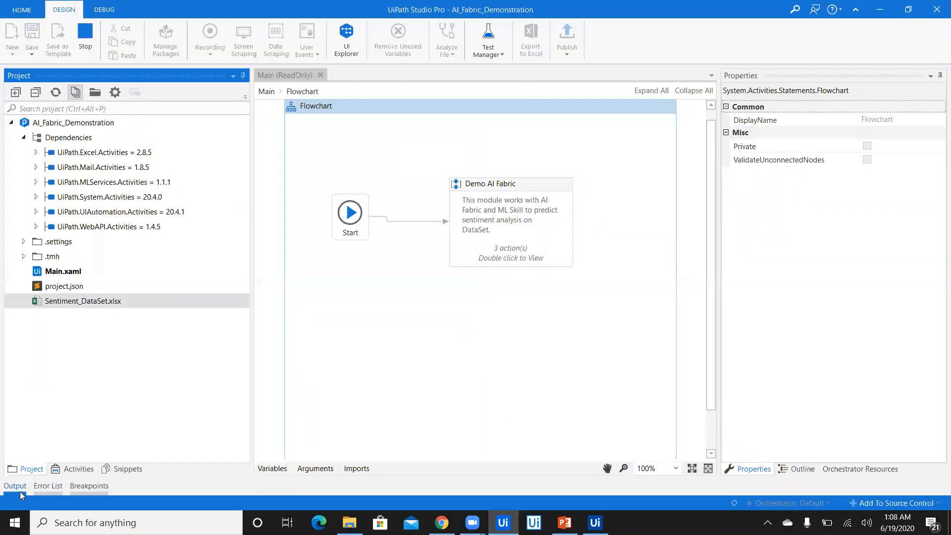
Show the Output log listing sentiment and confidence for each review as the workflow runs
left_click(15, 486)
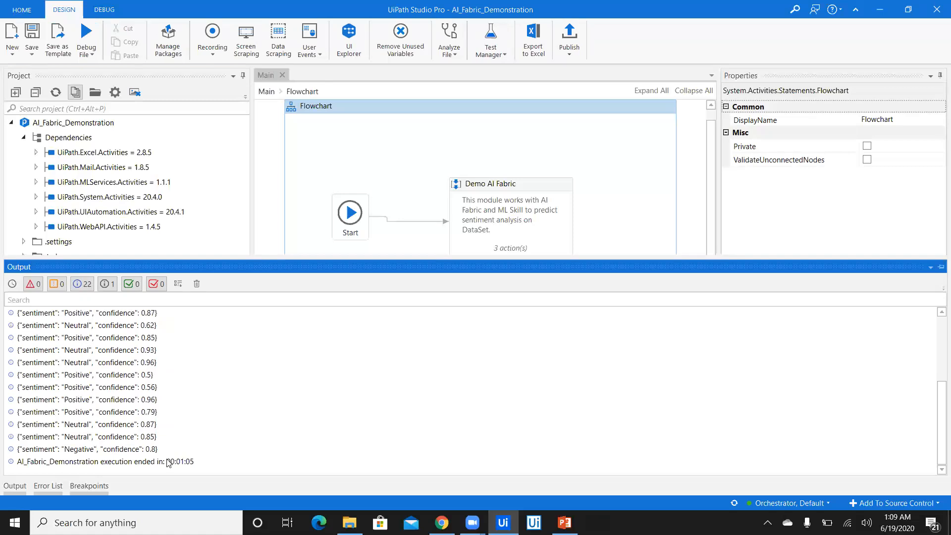
mouse_move(173, 464)
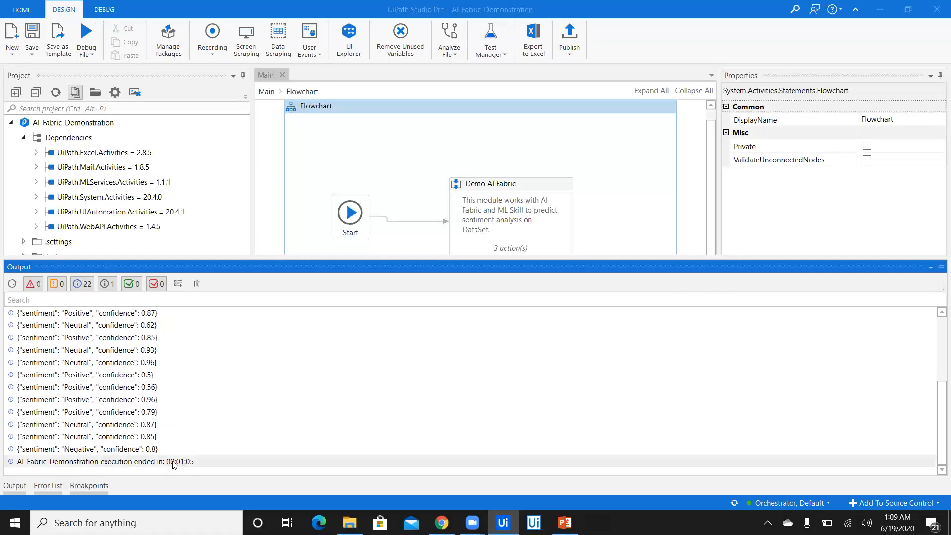
mouse_move(231, 407)
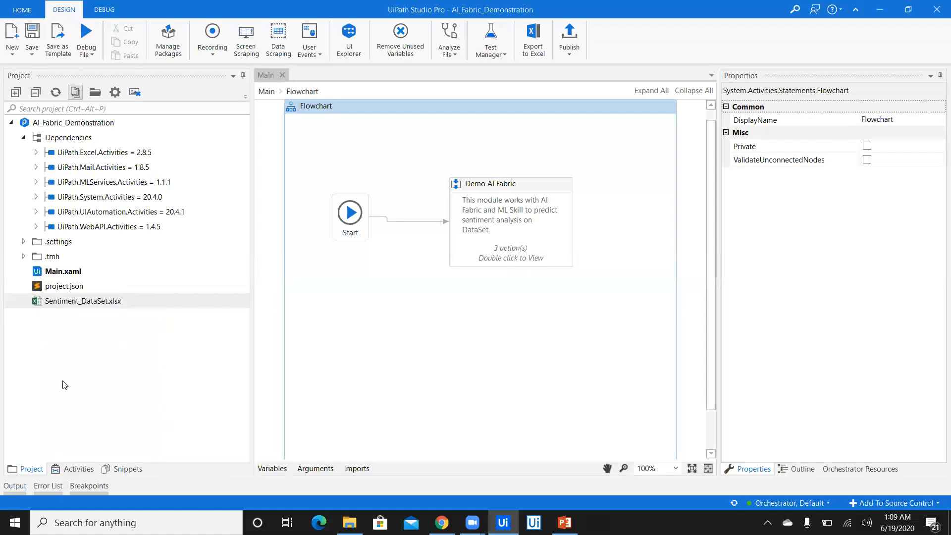
Open Sentiment_DataSet.xlsx from the Project panel in Excel
left_click(82, 300)
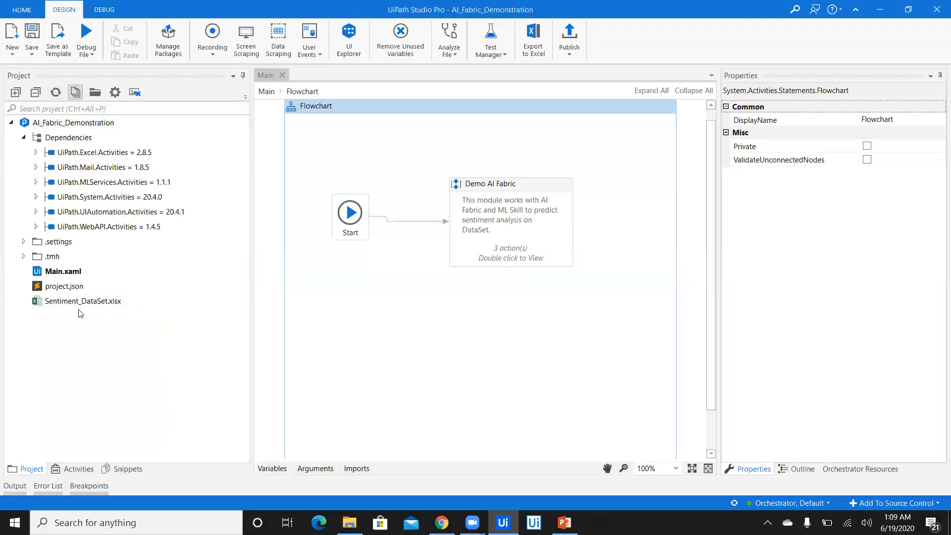
double_click(83, 301)
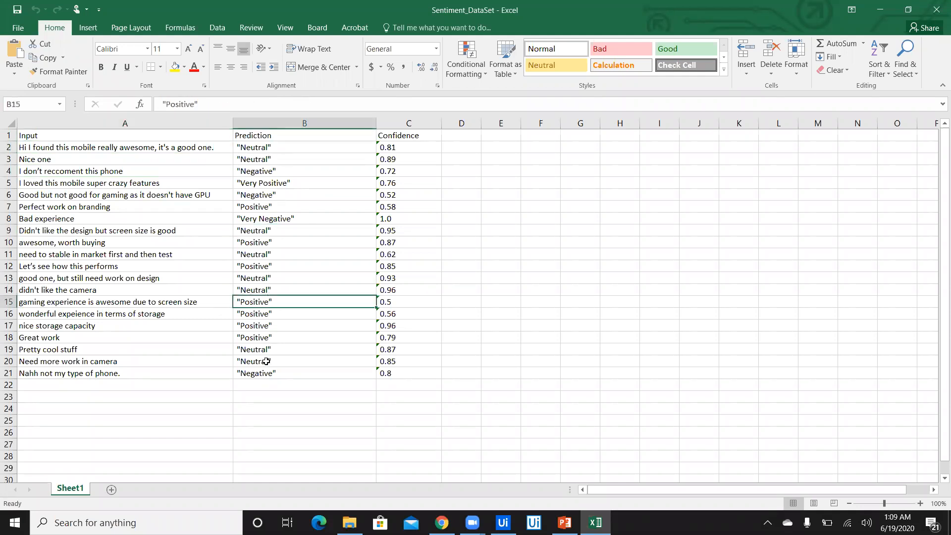
Inspect predictions for rows 4 and 16 and the Great work review
left_click(408, 159)
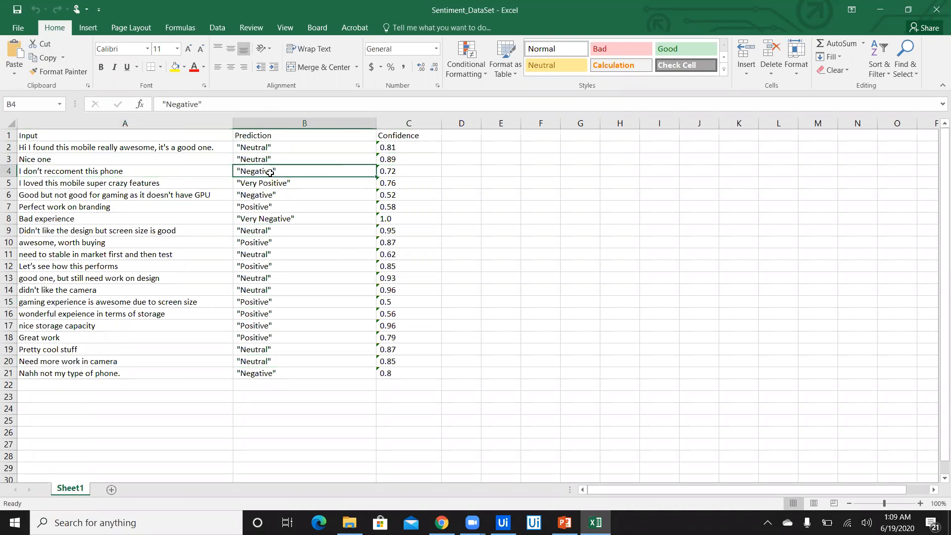
left_click(124, 182)
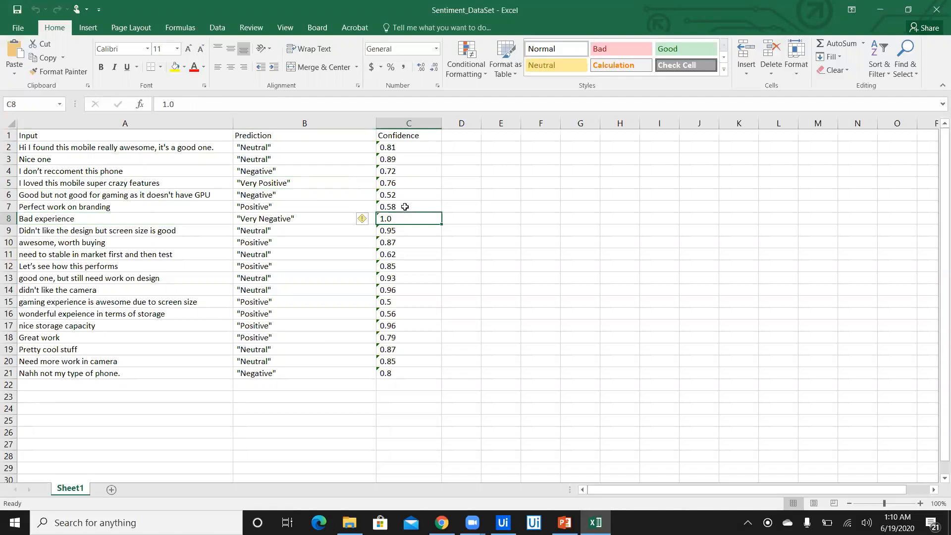
mouse_move(322, 268)
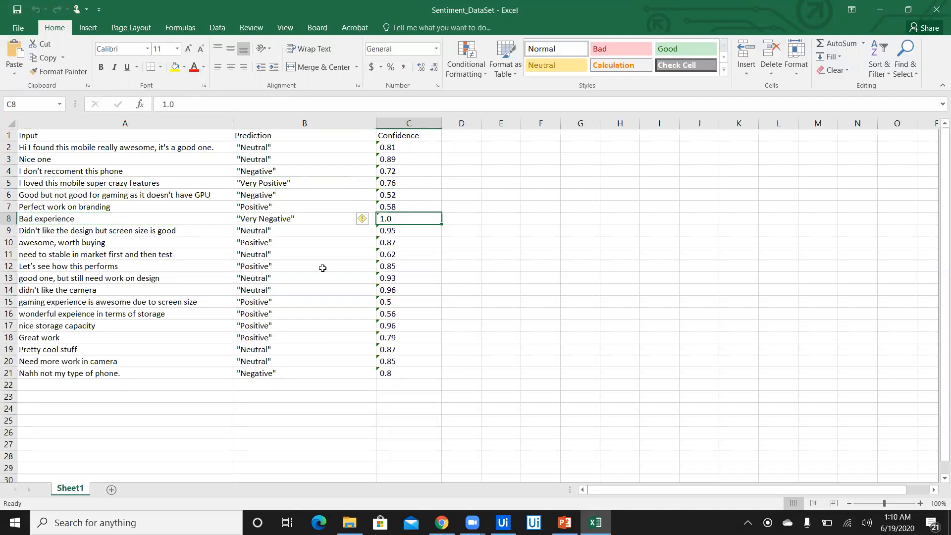
mouse_move(116, 311)
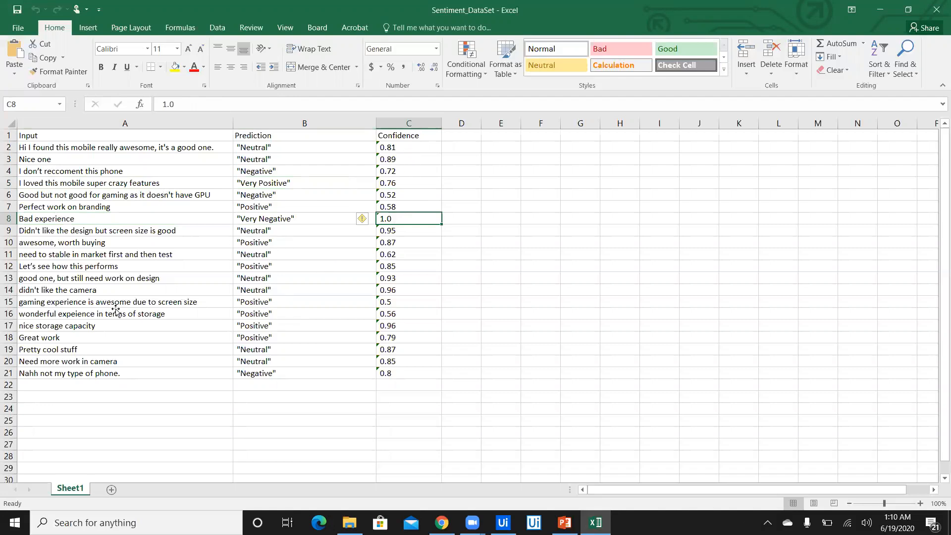
left_click(125, 314)
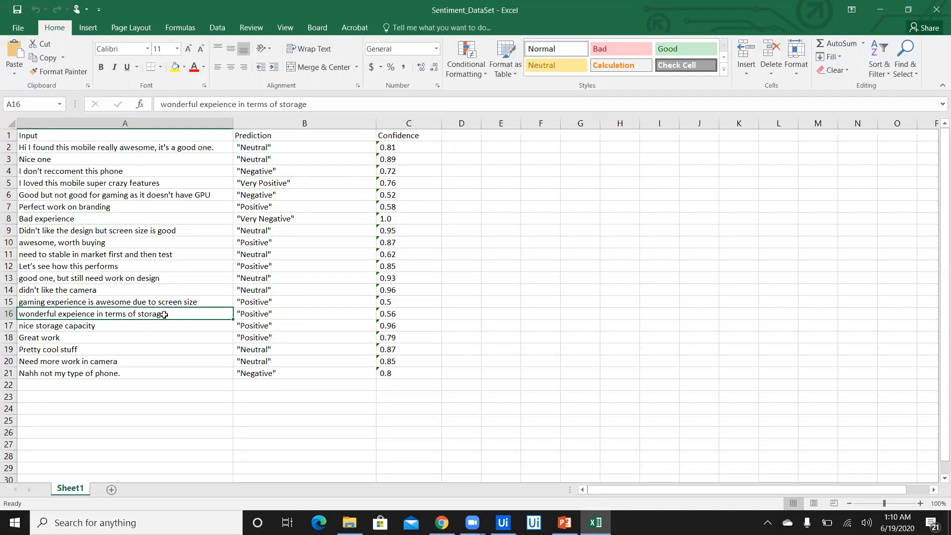
left_click(304, 313)
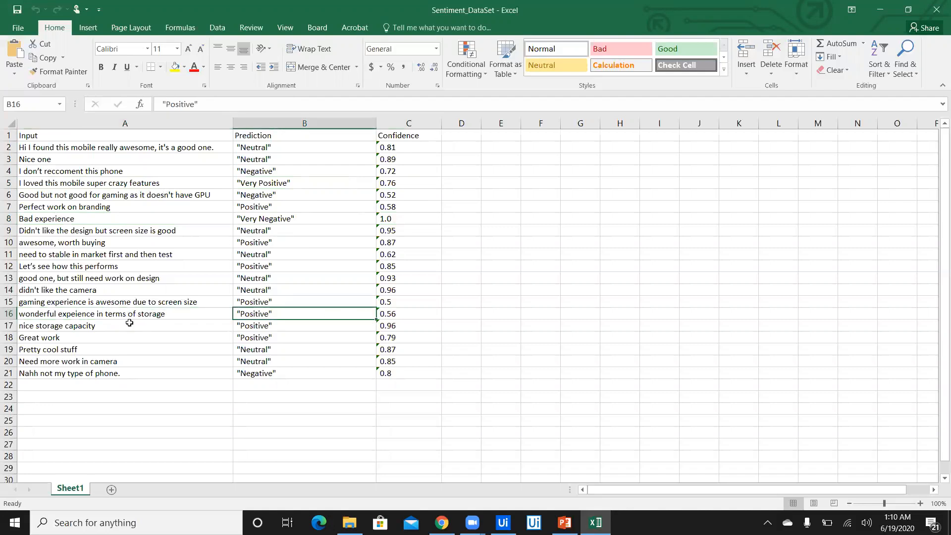
left_click(304, 336)
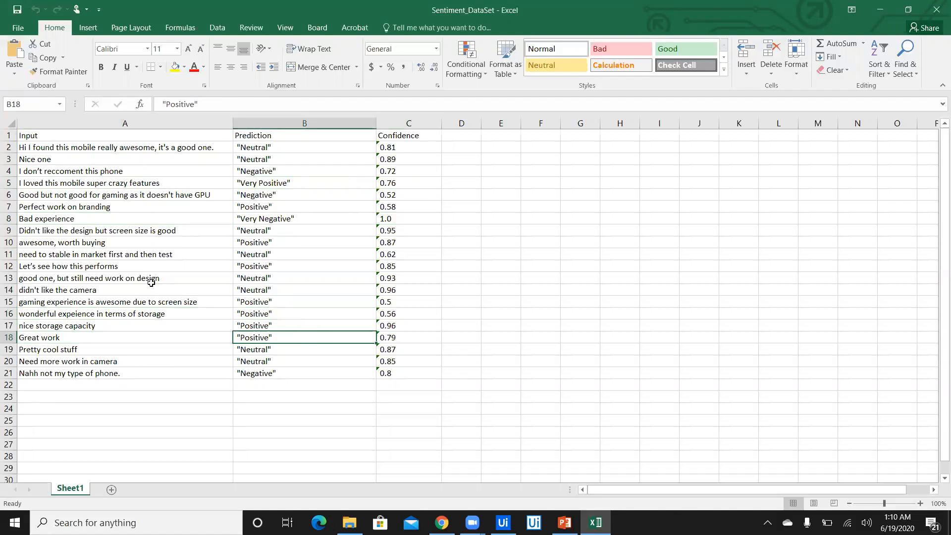
Check row 13's Neutral prediction with 0.93 confidence, close the workbook and switch to the browser profile page
left_click(125, 277)
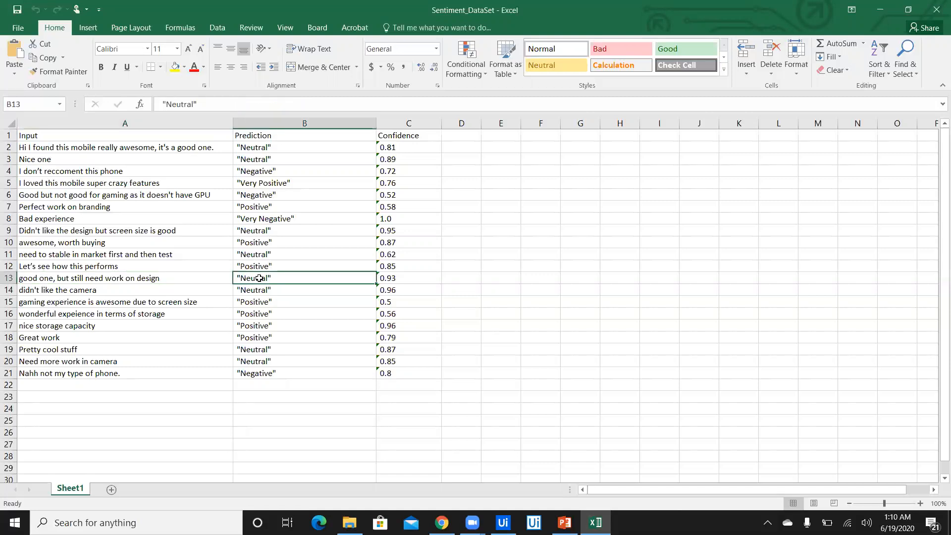
left_click(408, 278)
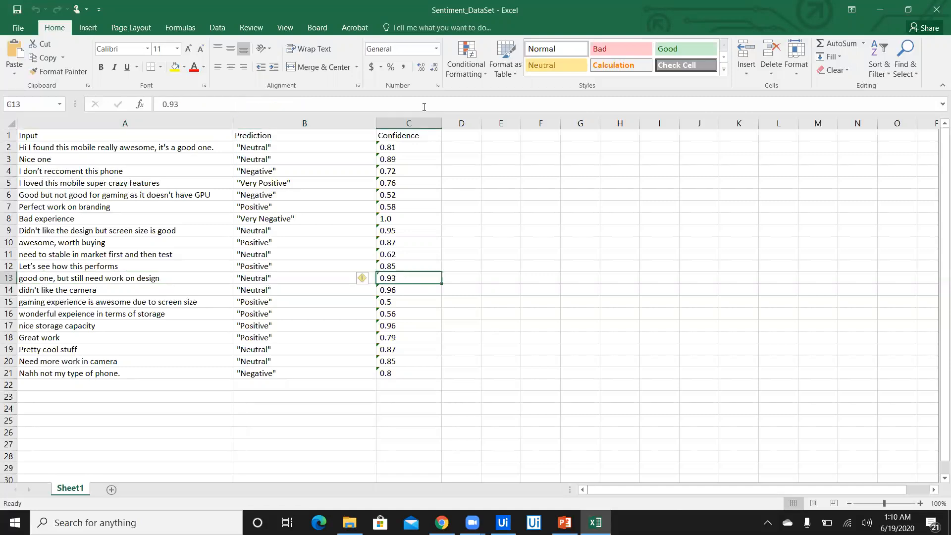
left_click(408, 122)
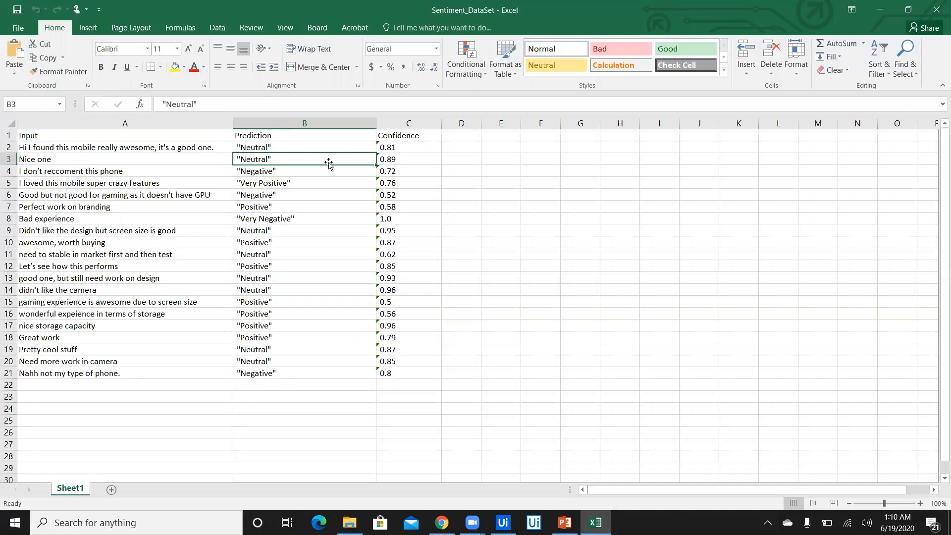
left_click(304, 182)
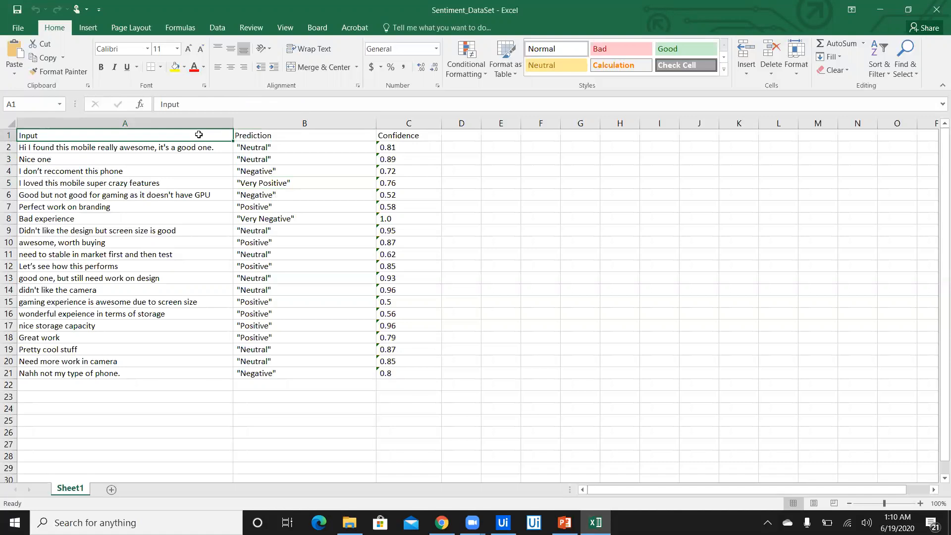
mouse_move(317, 201)
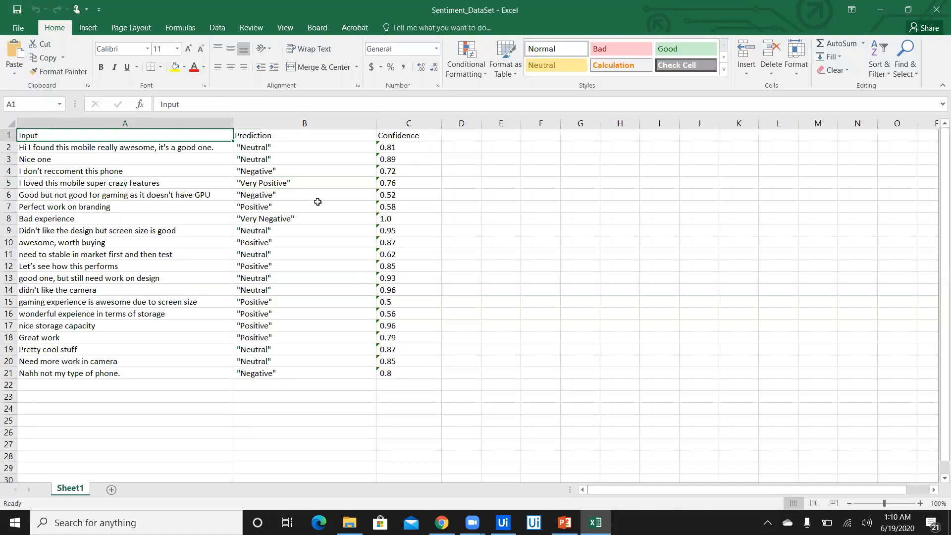
mouse_move(936, 9)
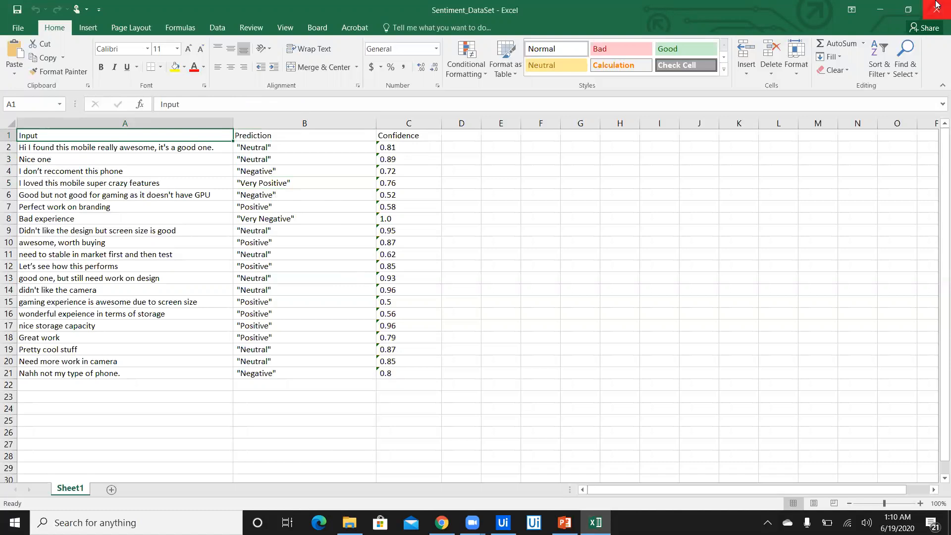
left_click(501, 522)
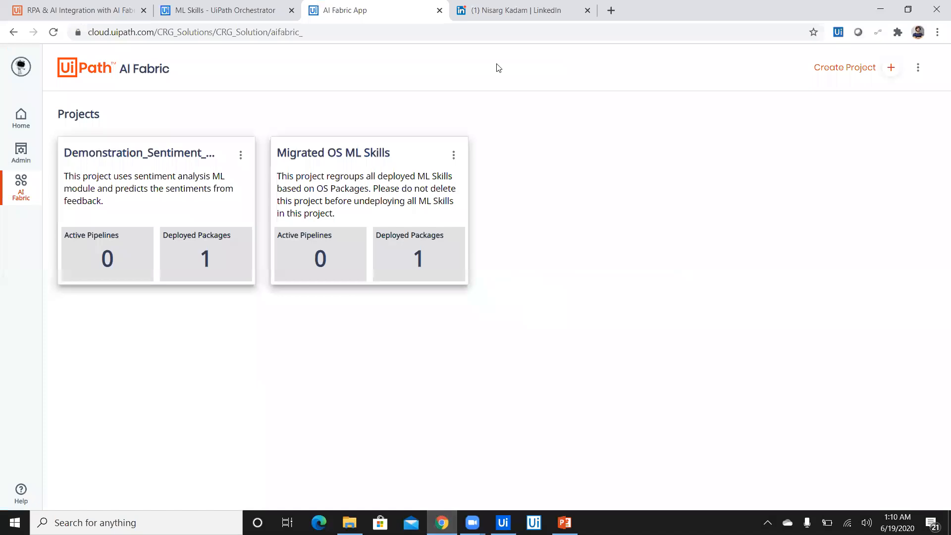
left_click(522, 10)
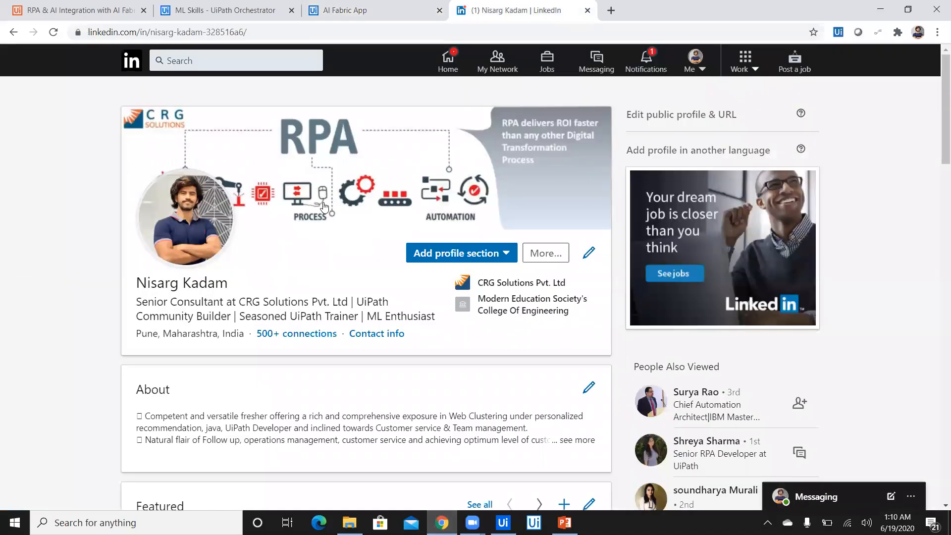